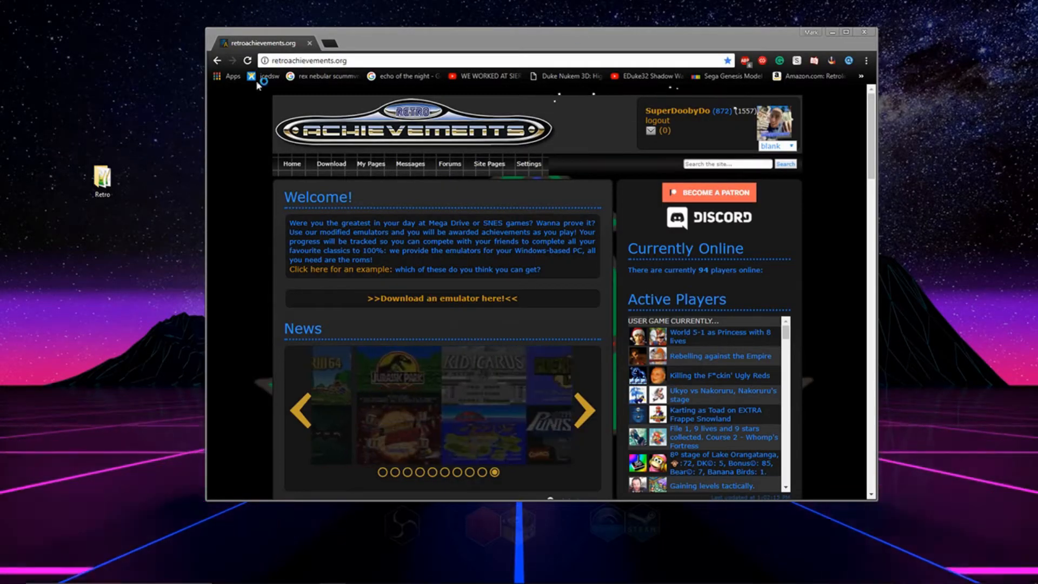
# Step: Go to the SuperDoobyDo profile page via the Site Pages menu's username link
pyautogui.click(489, 164)
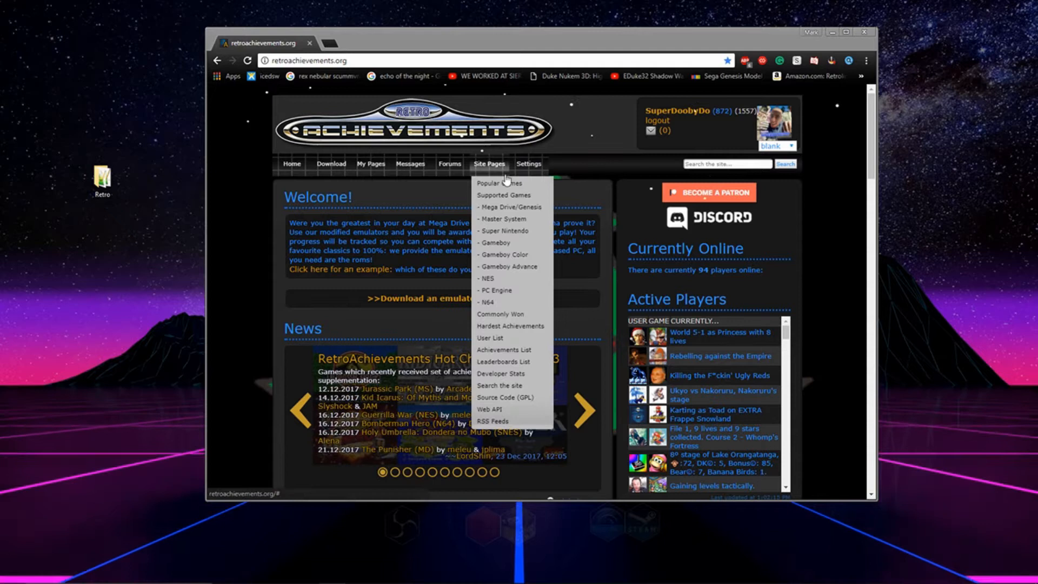
pyautogui.moveTo(504, 219)
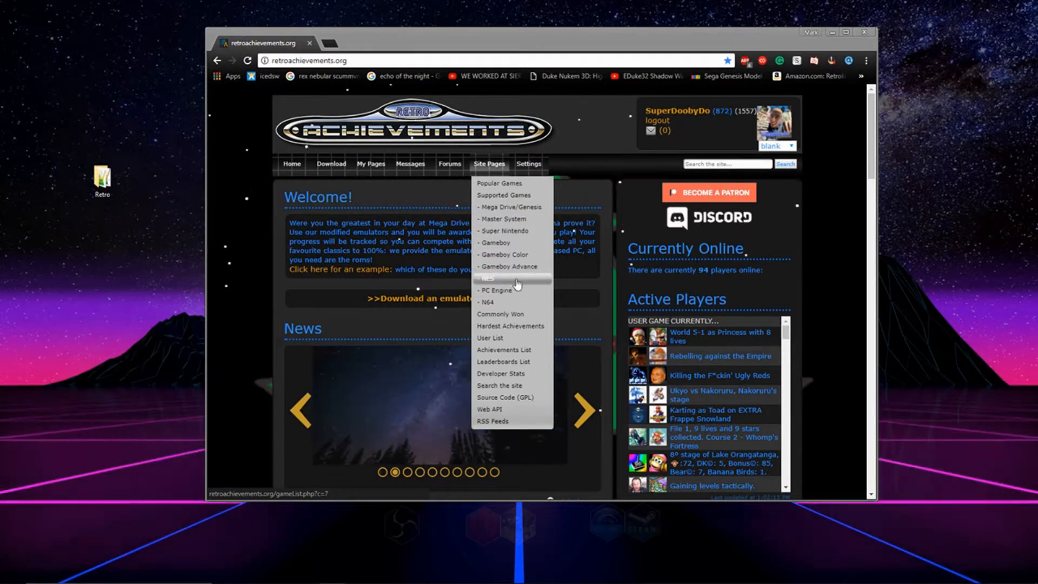
pyautogui.click(509, 266)
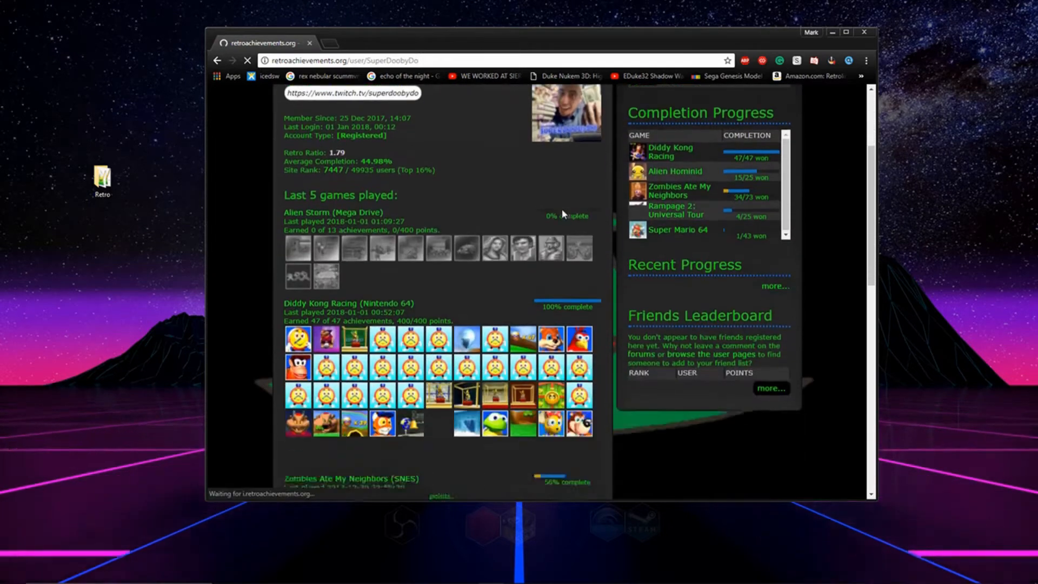
# Step: Scroll down the logged-out homepage with the RAGens zip downloaded and login fields filled
pyautogui.scroll(-3)
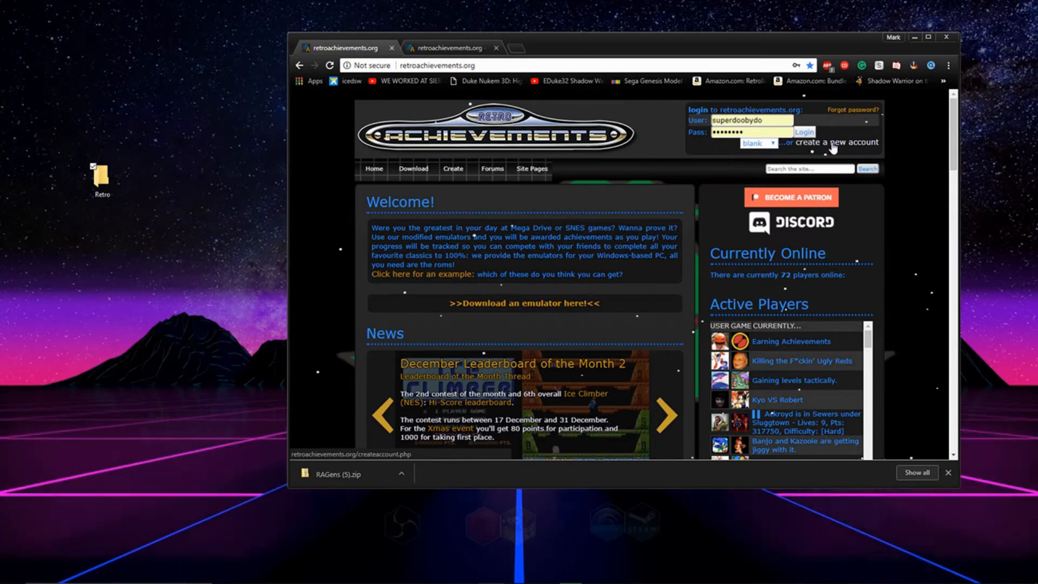
# Step: Log in and go to the emulator downloads page listing RAGens, RASnes9x and RAVBA
pyautogui.click(804, 132)
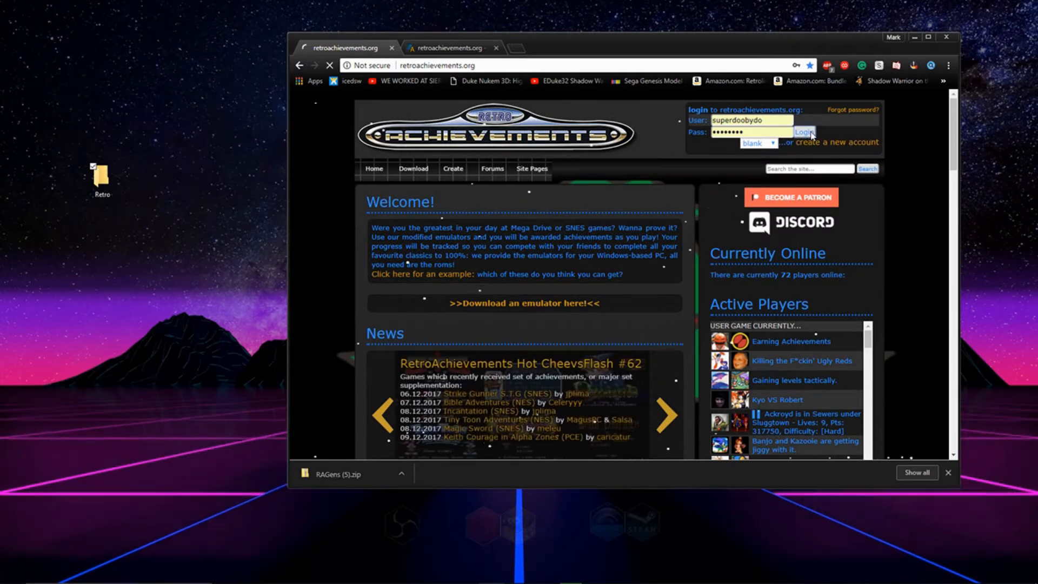
pyautogui.click(804, 132)
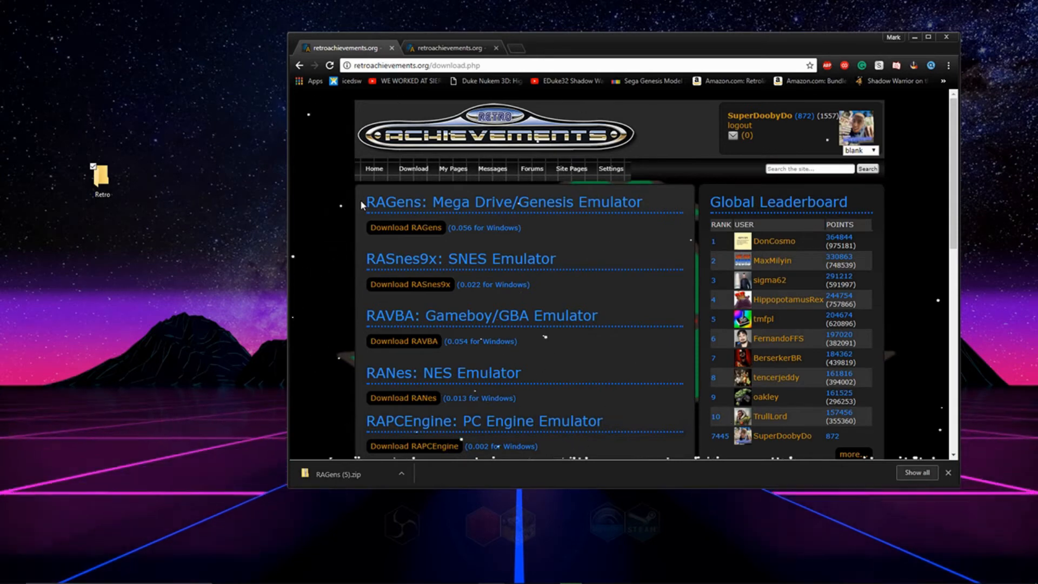
# Step: Open RAGens (5).zip so RAGens, Overlay and LICENSE can be extracted into the Retro folder
pyautogui.scroll(-3)
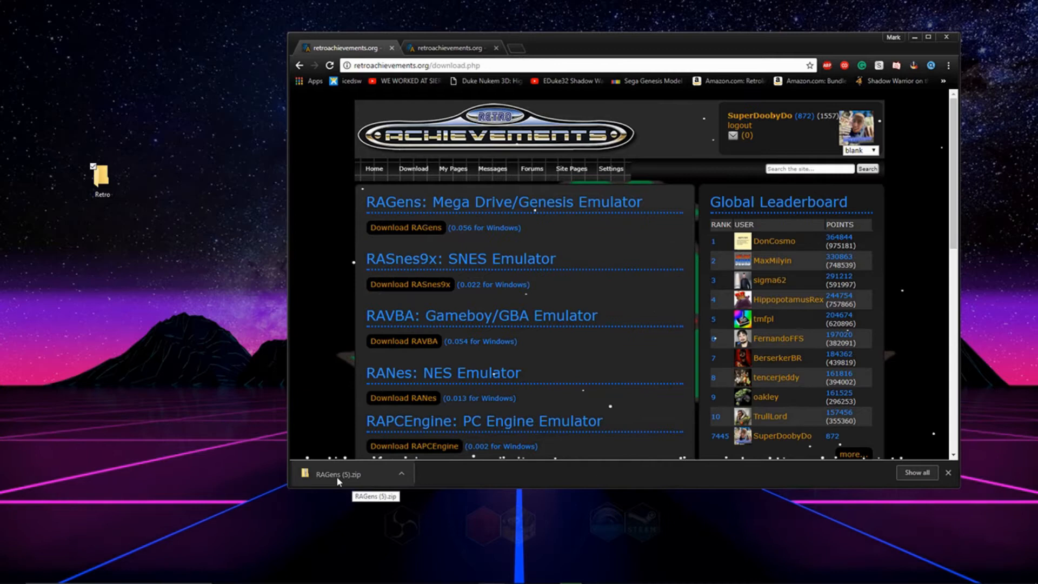
pyautogui.click(337, 476)
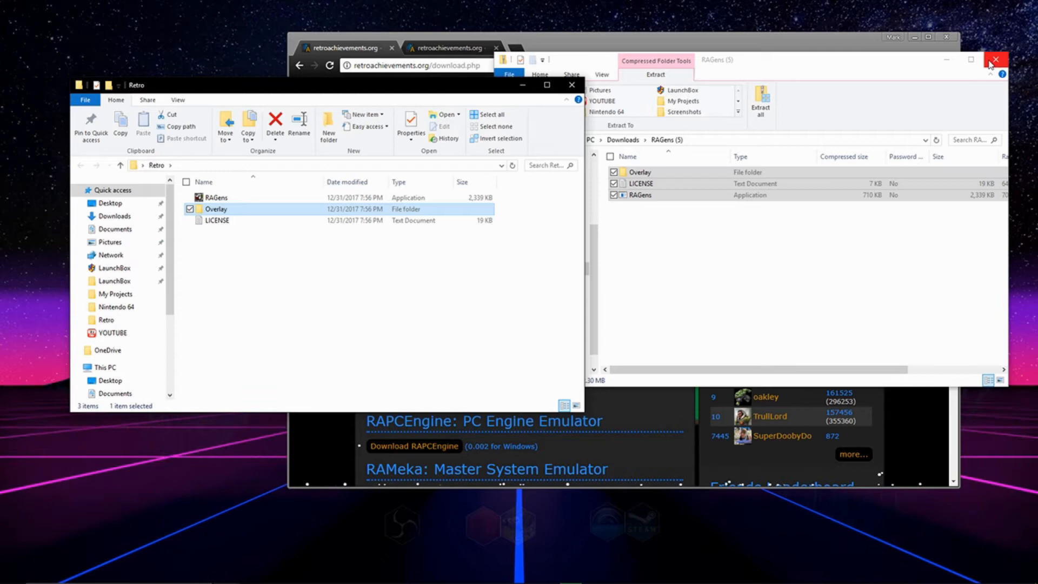
# Step: Close the zip window and launch RAGens from the Retro folder, raising the RA_Integration.dll warning
pyautogui.click(995, 59)
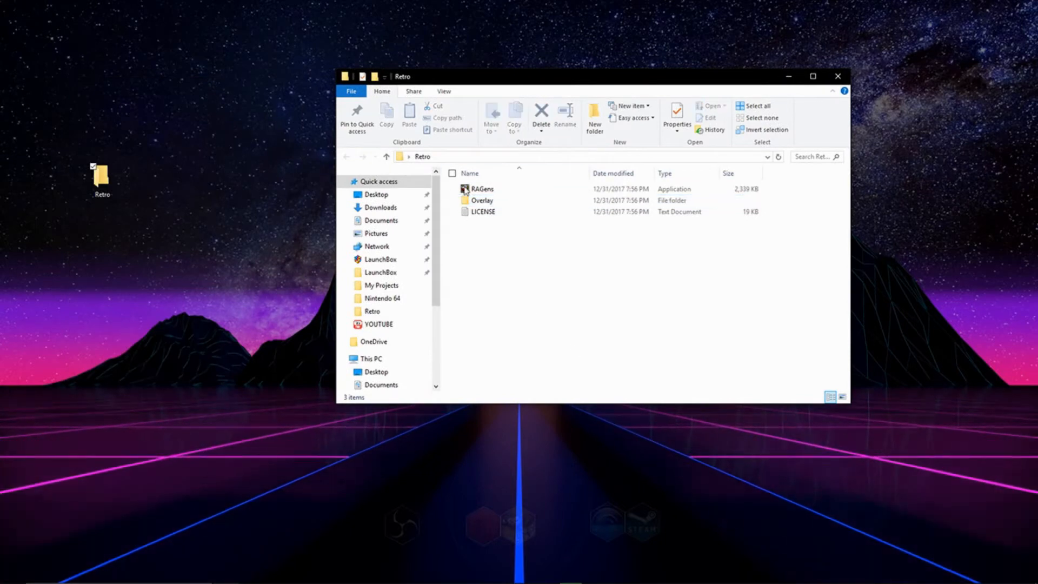
pyautogui.click(481, 189)
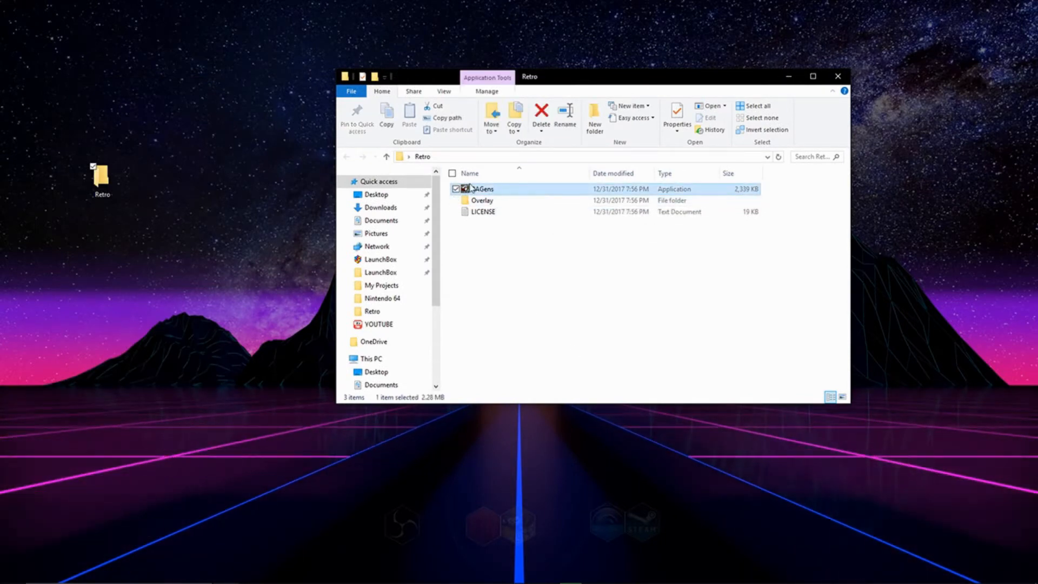
pyautogui.doubleClick(484, 189)
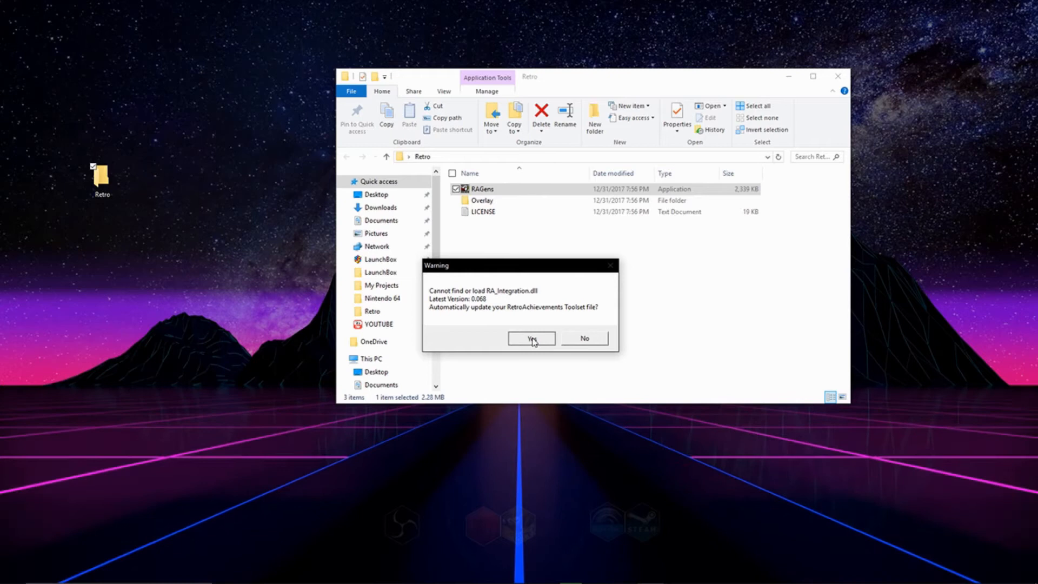
# Step: Accept the automatic toolset update and relaunch RAGens to reach its RetroAchievements login prompt
pyautogui.click(531, 338)
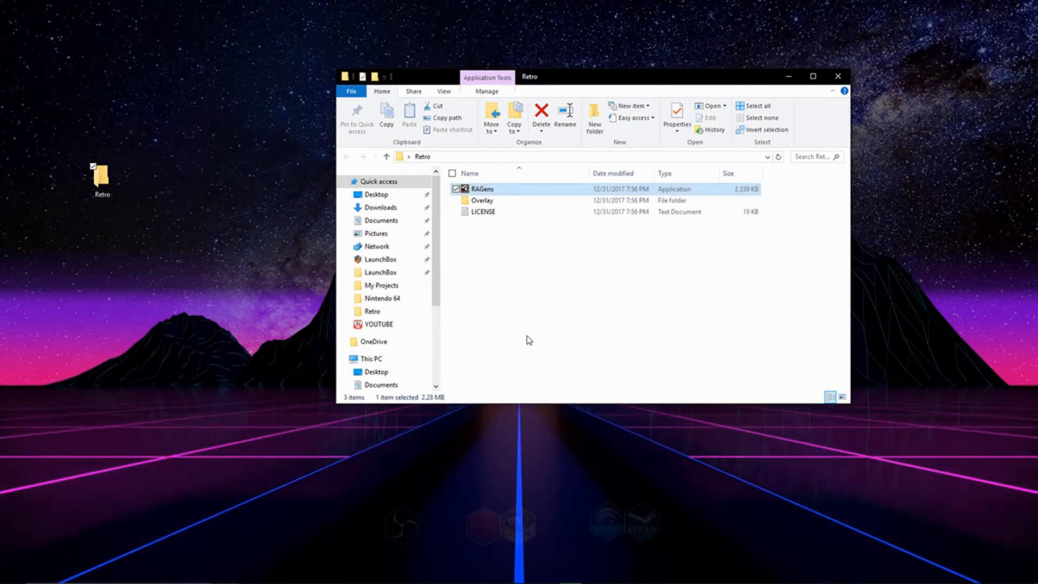
pyautogui.doubleClick(483, 189)
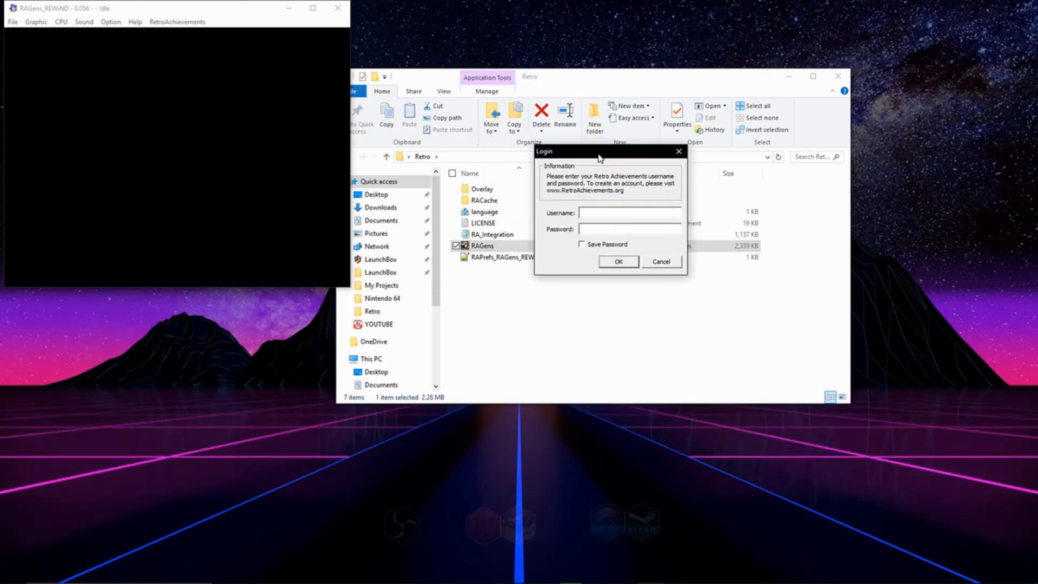
# Step: Log in as Super with Save Password ticked and dismiss the Logged in Successfully message
pyautogui.write('Superdoobydo')
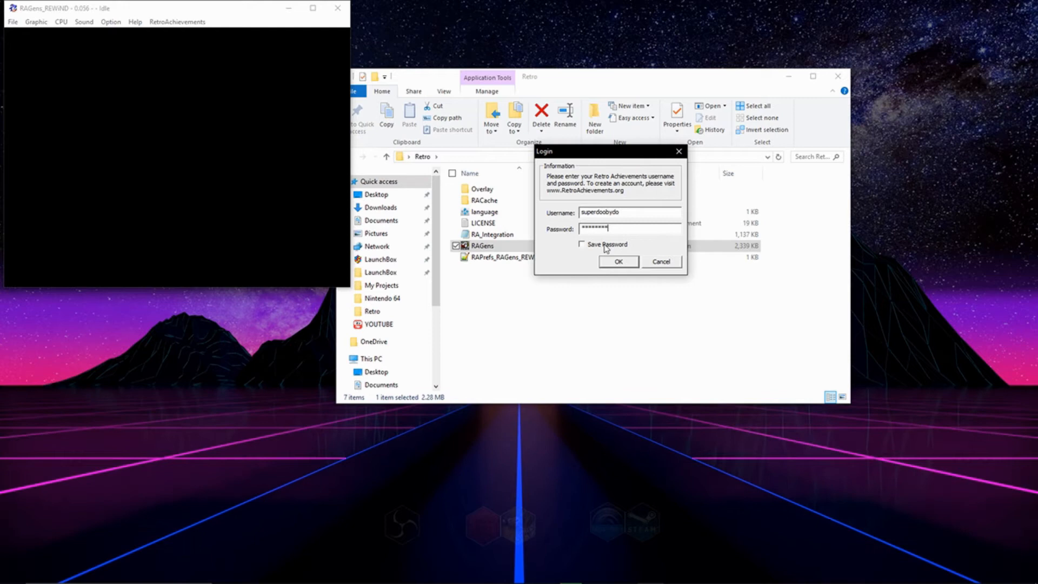
pyautogui.click(582, 244)
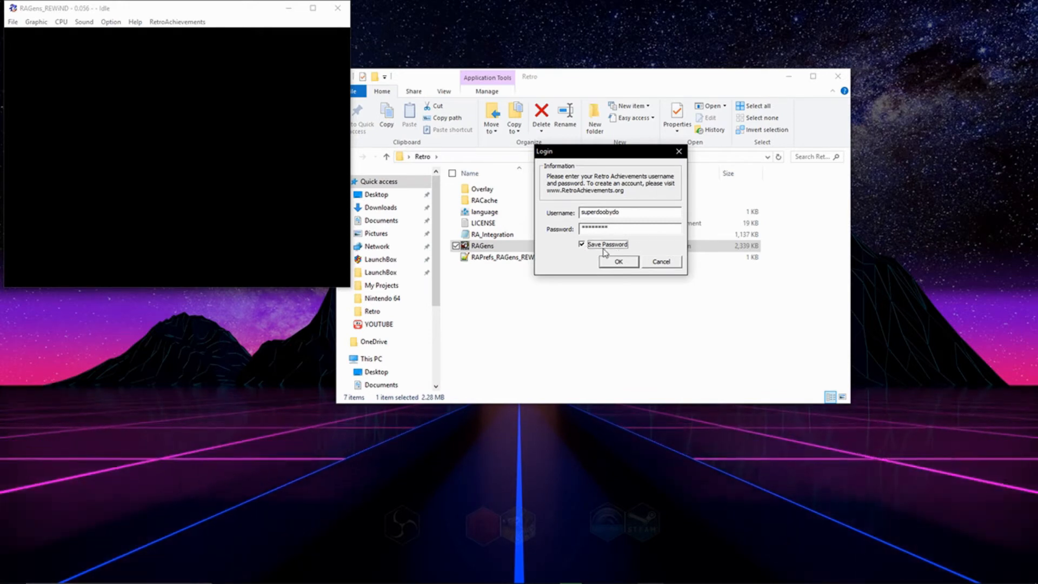
pyautogui.click(617, 260)
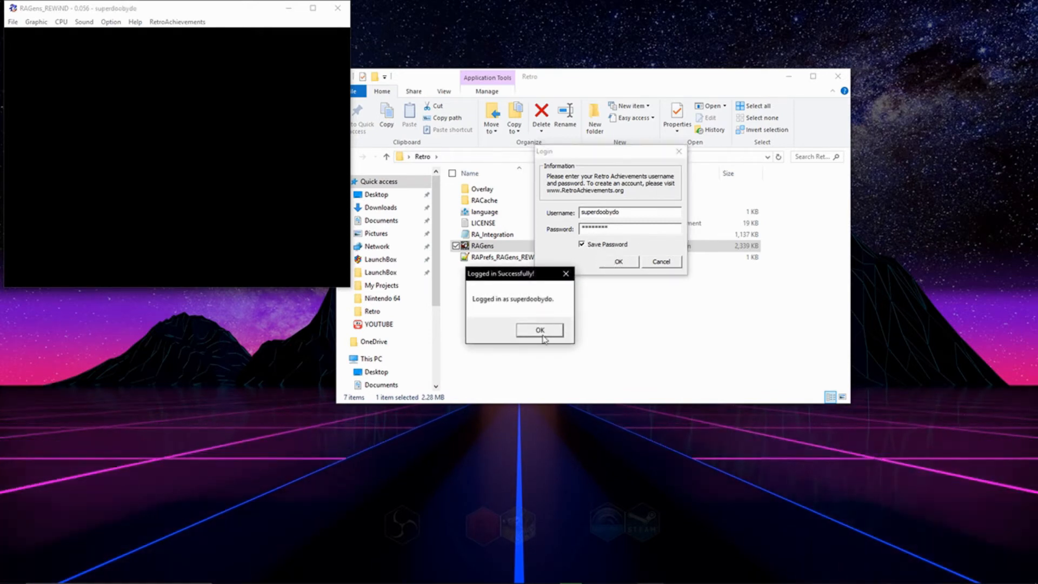
pyautogui.click(539, 330)
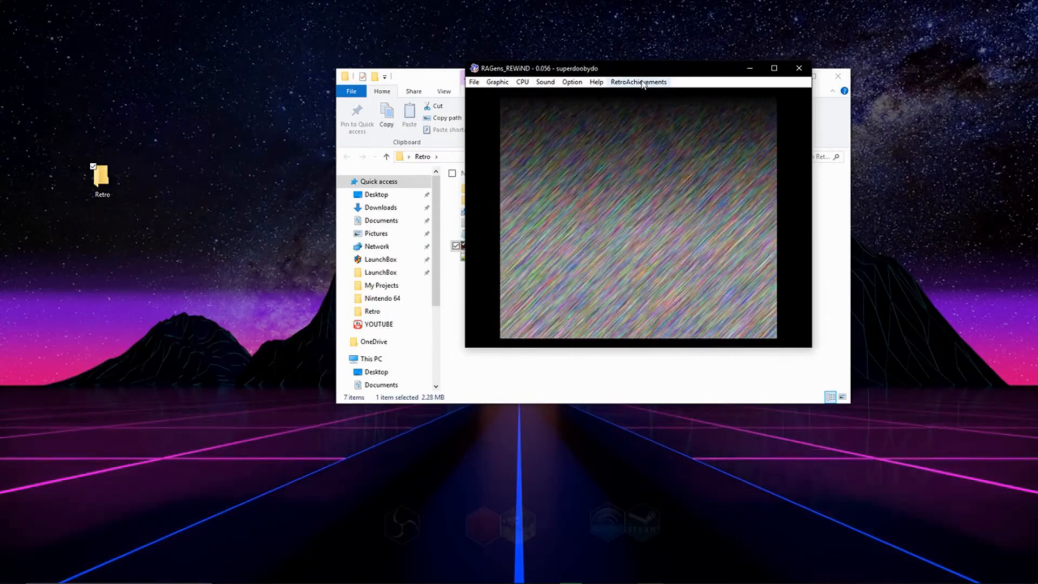
# Step: Show the RetroAchievements menu with Hardcore Mode and Use Leaderboards enabled
pyautogui.click(638, 81)
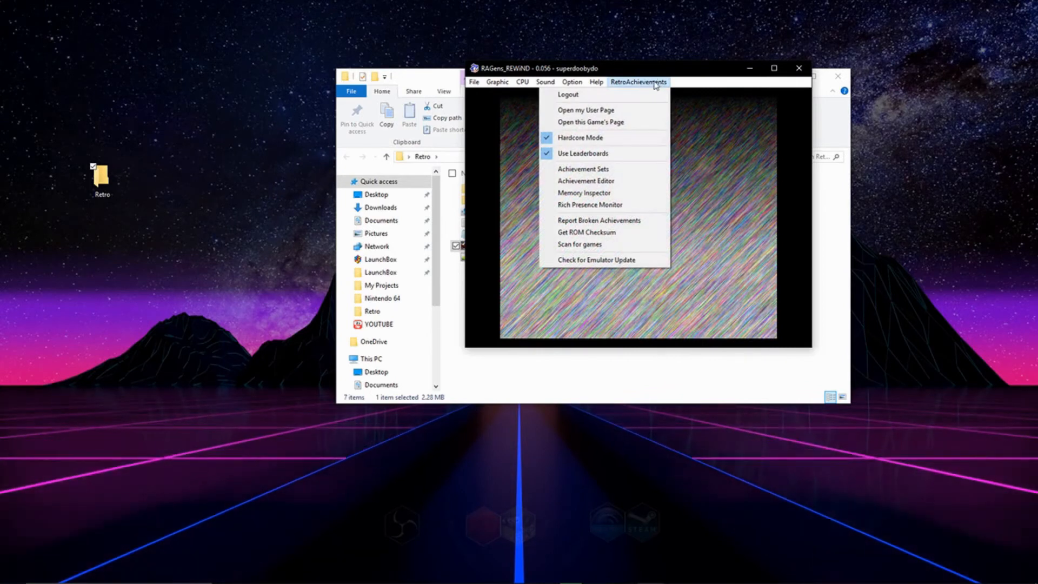
pyautogui.moveTo(585, 110)
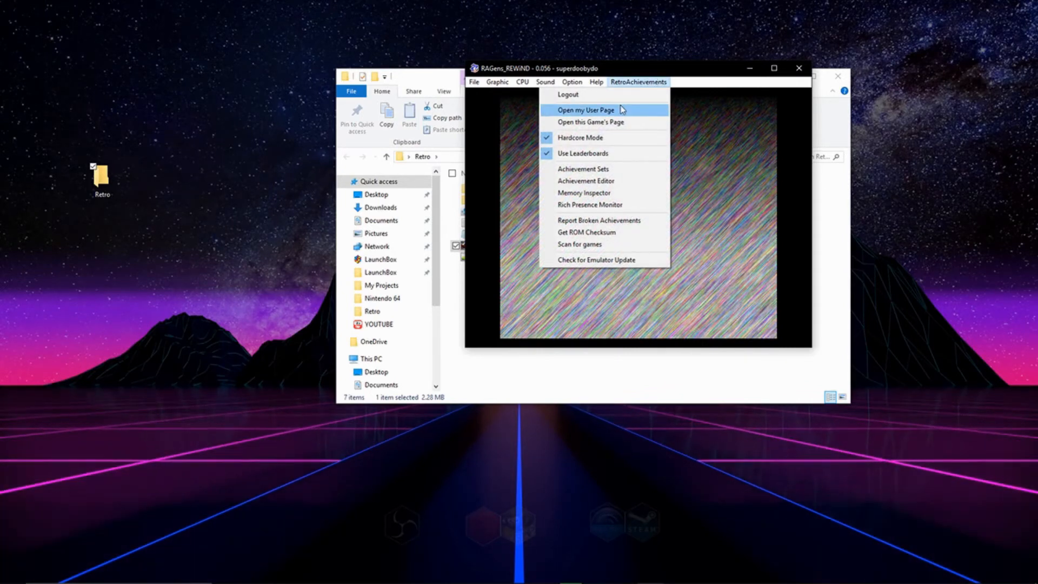
pyautogui.moveTo(590, 121)
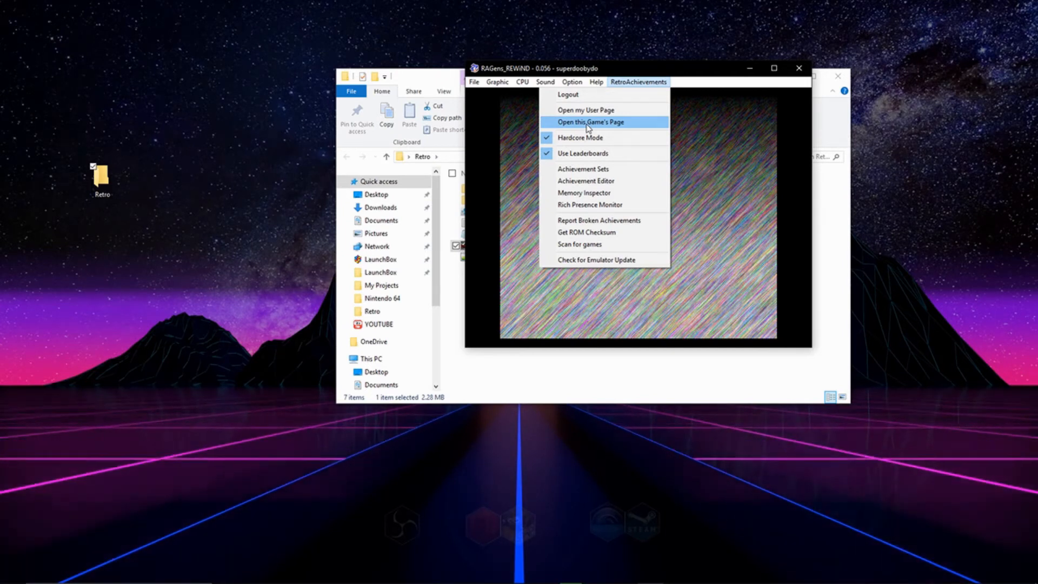
pyautogui.moveTo(596, 137)
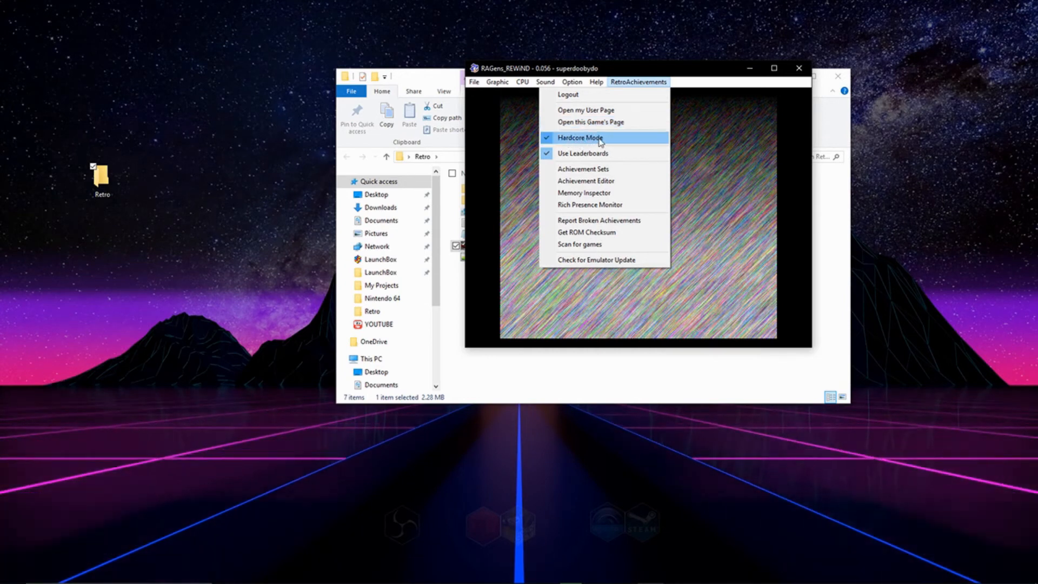